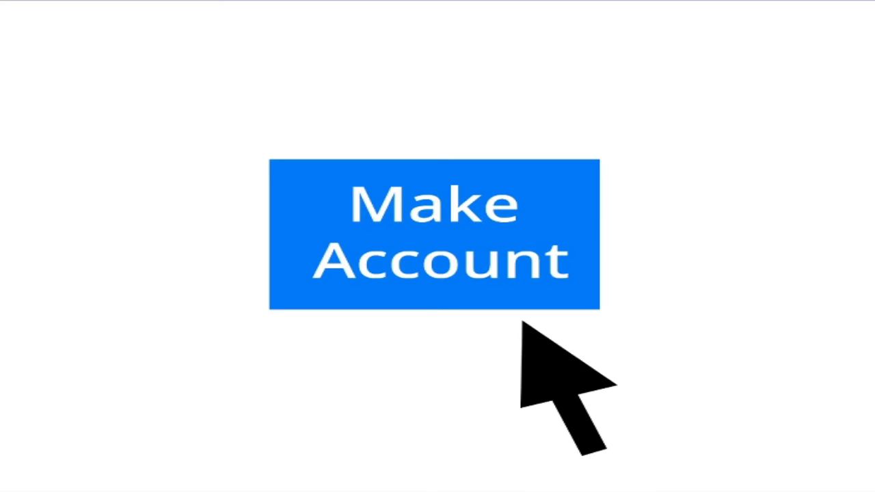
# Step: Advance past the Make Account card to the Gabeations search-bar graphic
pyautogui.click(433, 234)
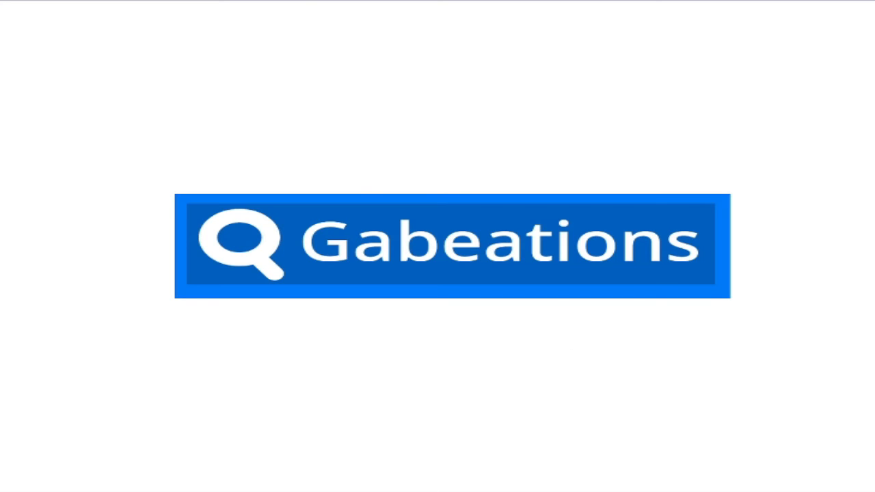